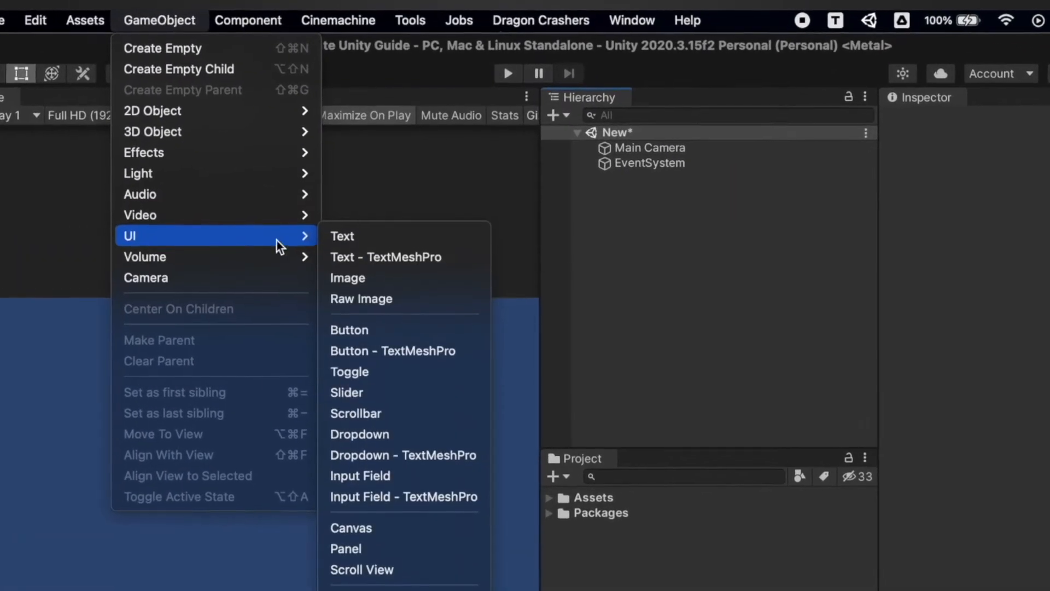
Create a legacy UI Text object named OLD Text under a new Canvas and view it in the Scene
{"action": "left_click", "coordinate": [343, 236]}
{"action": "type", "text": "OLD Text"}
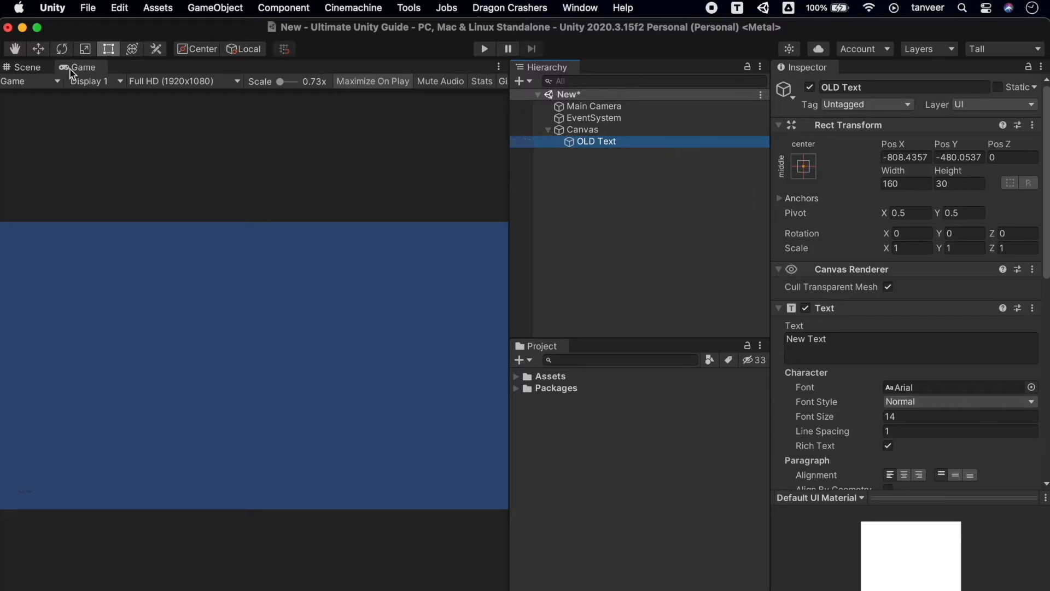
{"action": "left_click", "coordinate": [28, 67]}
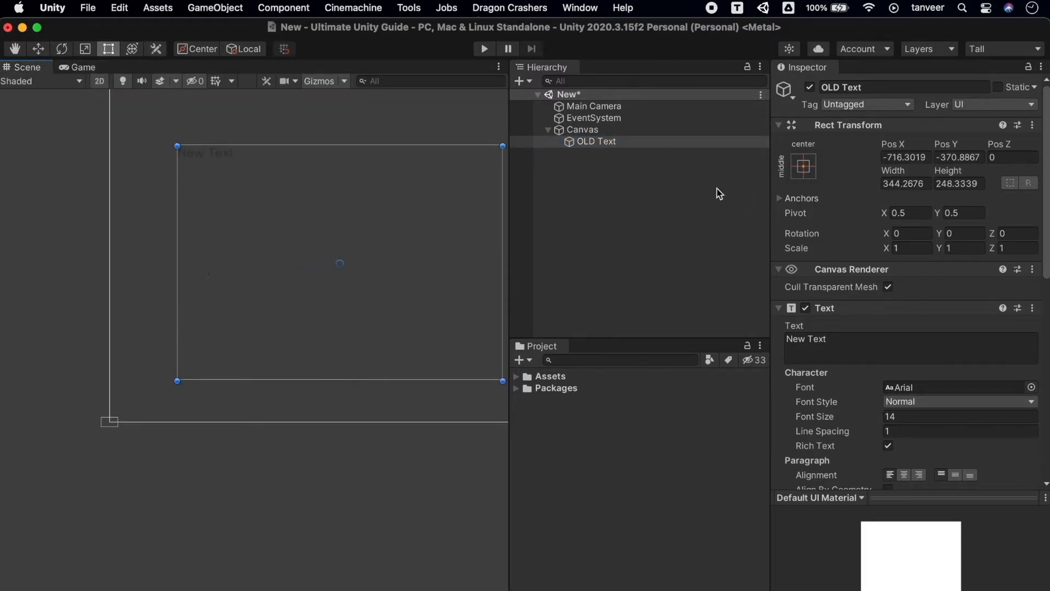
Set the legacy text to read 'Old Text' with font size 57
{"action": "scroll", "scroll_direction": "down", "scroll_amount": 3}
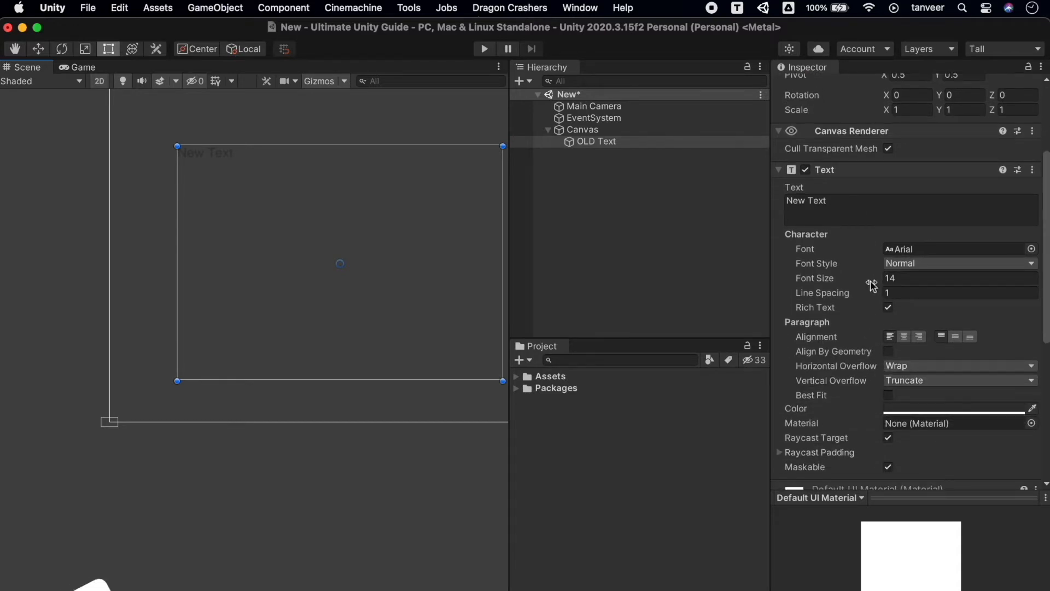
{"action": "type", "text": "57"}
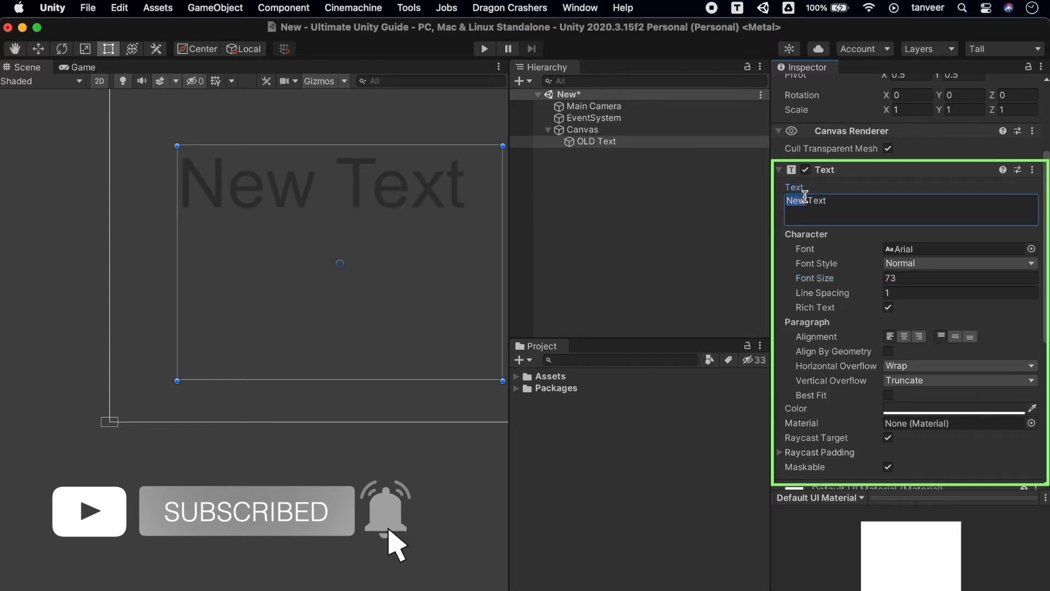
{"action": "type", "text": "Old Text"}
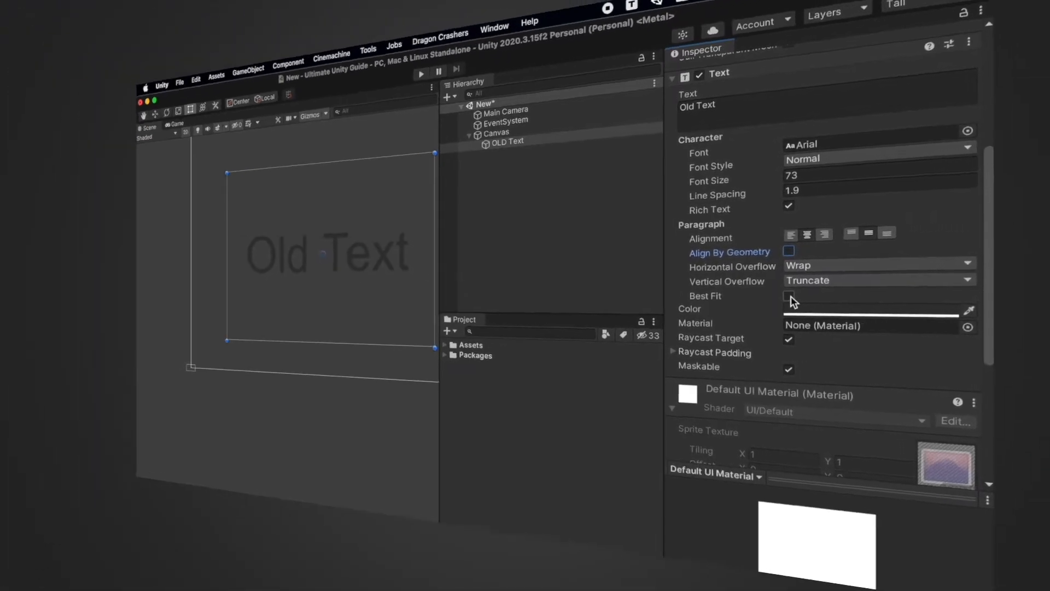
Toggle Best Fit, set line spacing 1.9 and preview the text in the Game view
{"action": "left_click", "coordinate": [788, 297]}
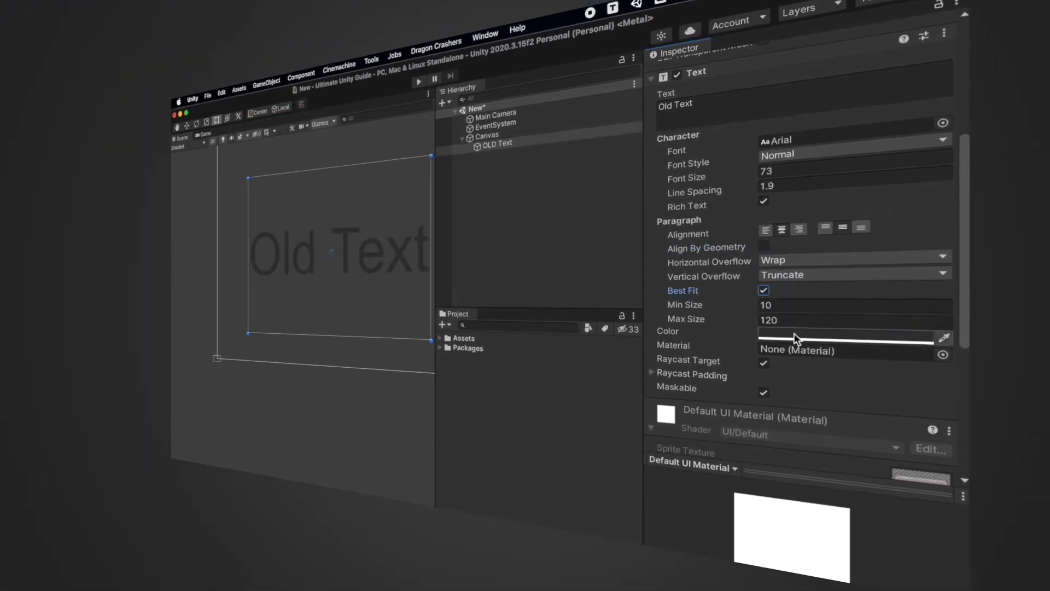
{"action": "left_click", "coordinate": [854, 337]}
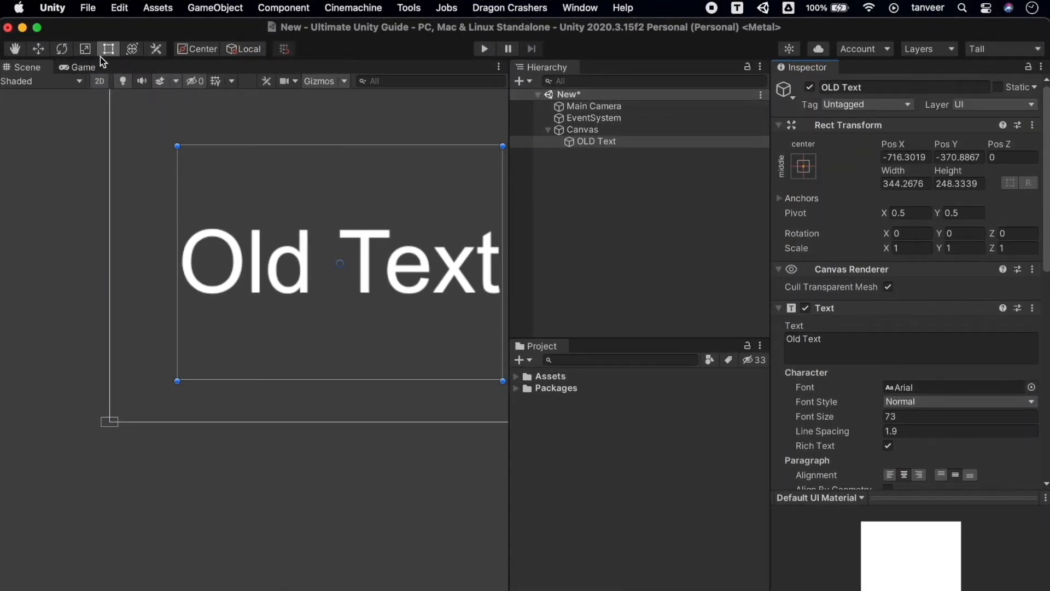
{"action": "left_click", "coordinate": [81, 68]}
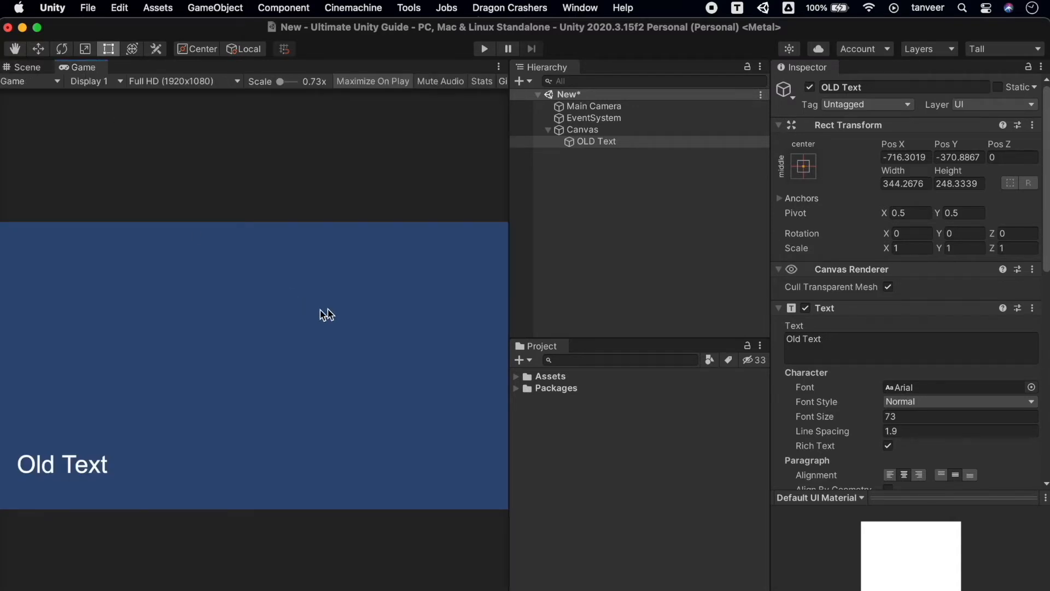
{"action": "left_click", "coordinate": [580, 7]}
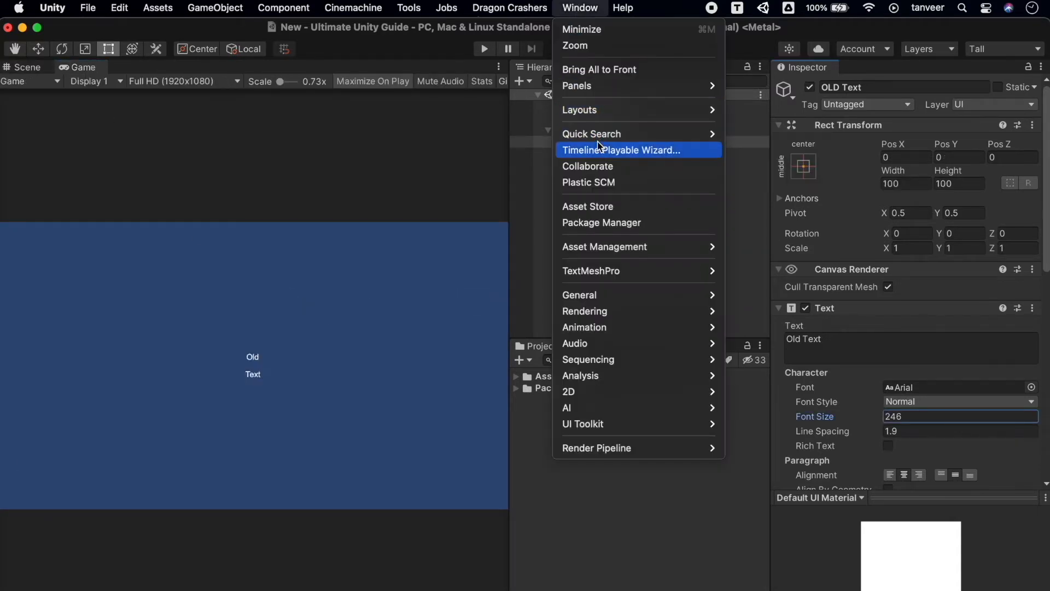
{"action": "mouse_move", "coordinate": [609, 230]}
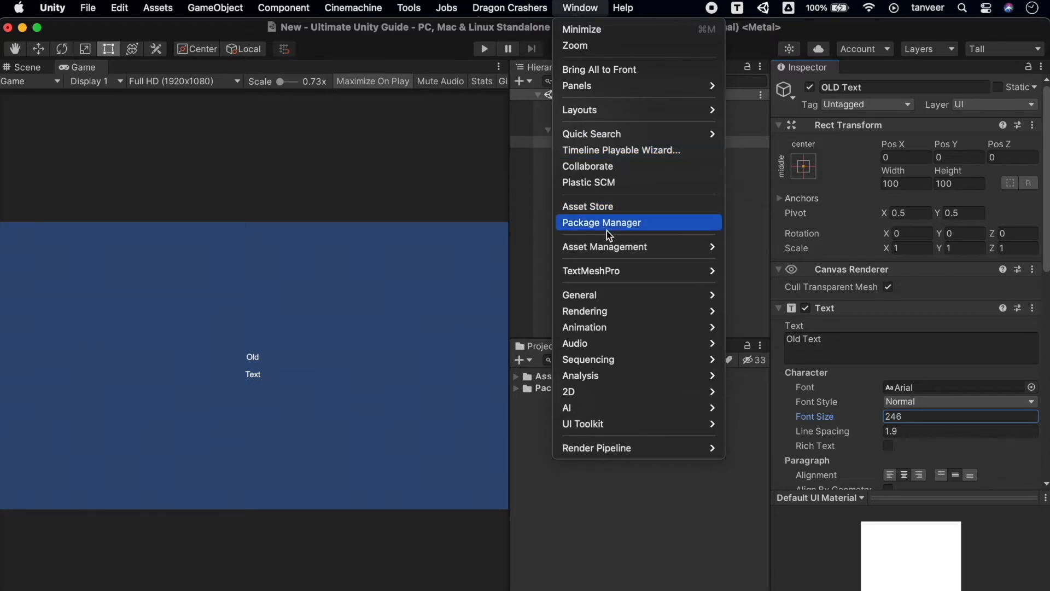
{"action": "left_click", "coordinate": [602, 223]}
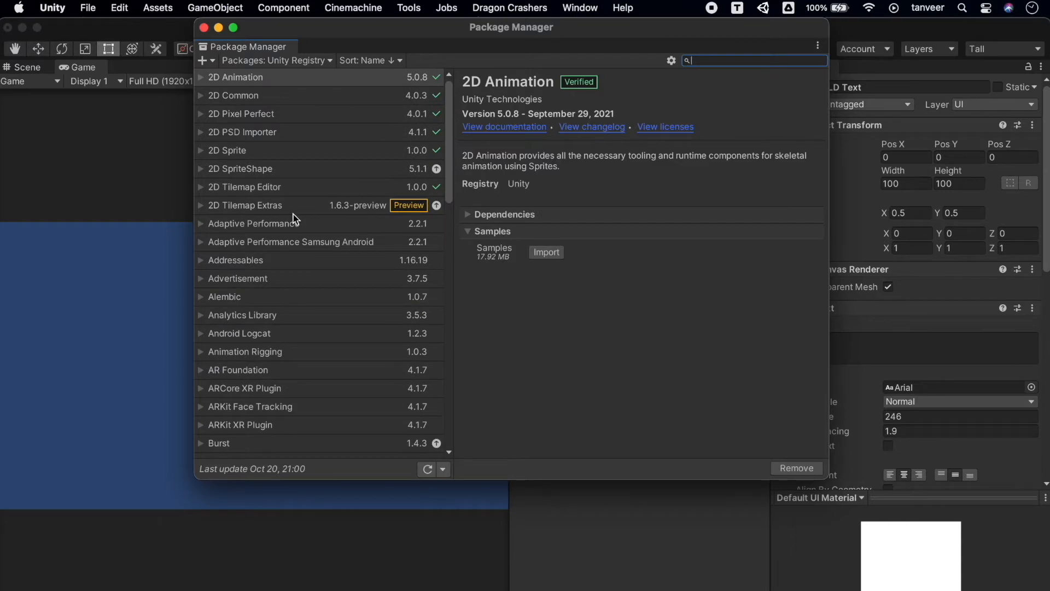
{"action": "scroll", "scroll_direction": "down", "scroll_amount": 3}
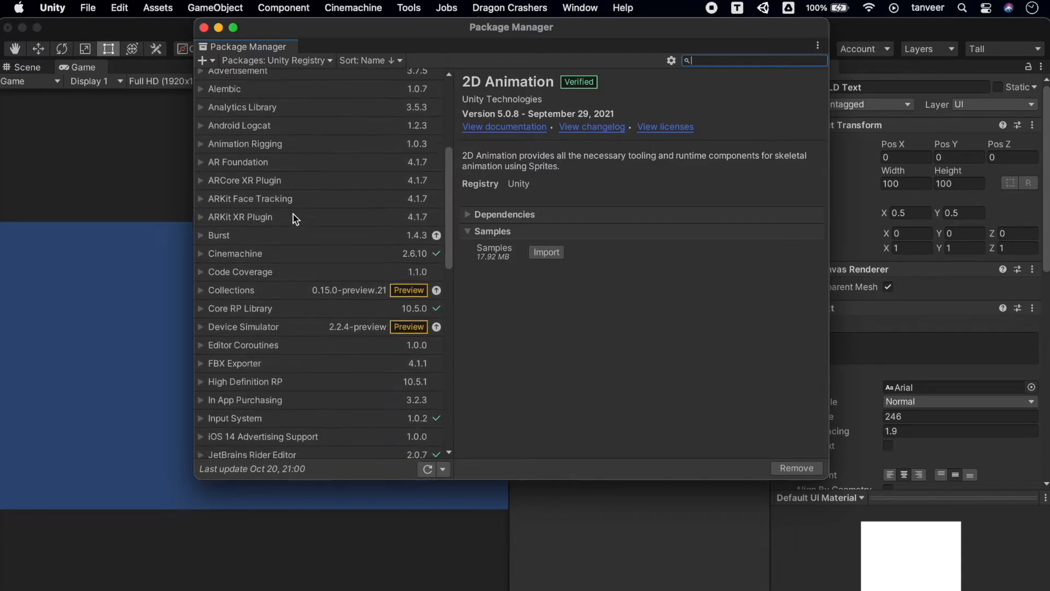
{"action": "scroll", "scroll_direction": "down", "scroll_amount": 3}
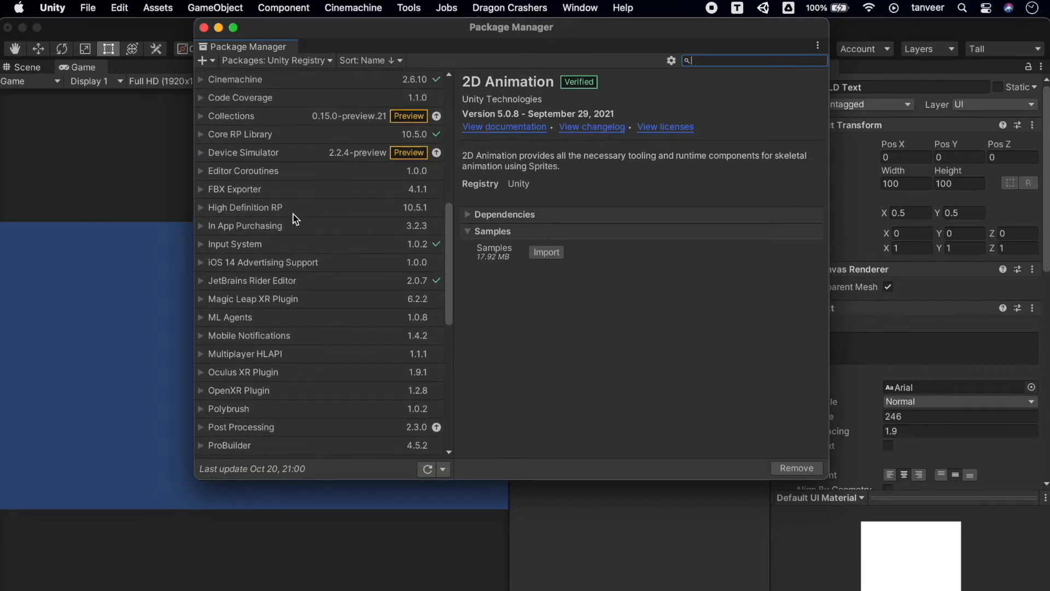
{"action": "scroll", "scroll_direction": "down", "scroll_amount": 3}
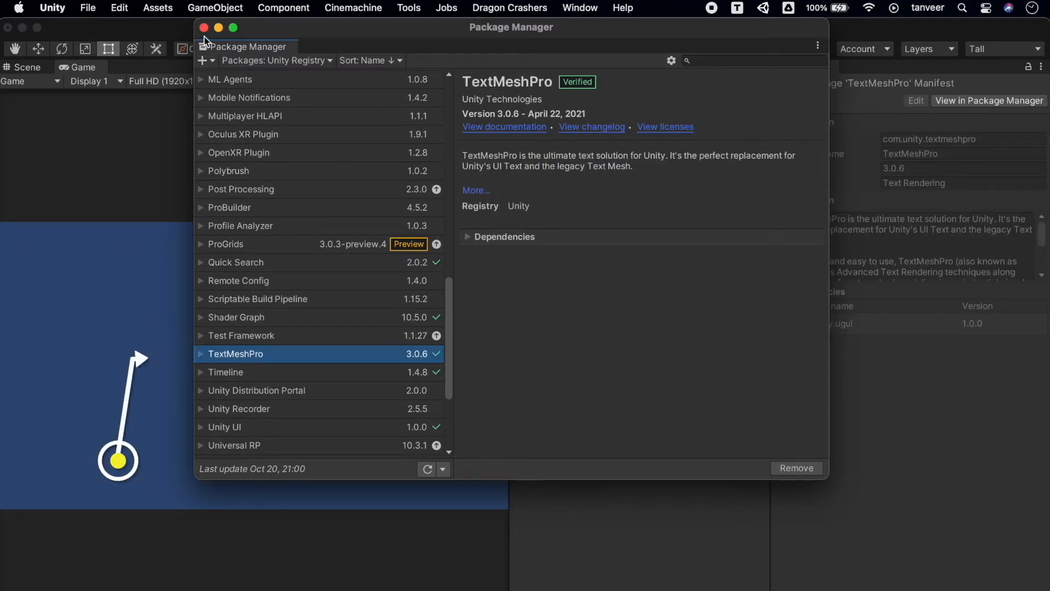
{"action": "left_click", "coordinate": [204, 28]}
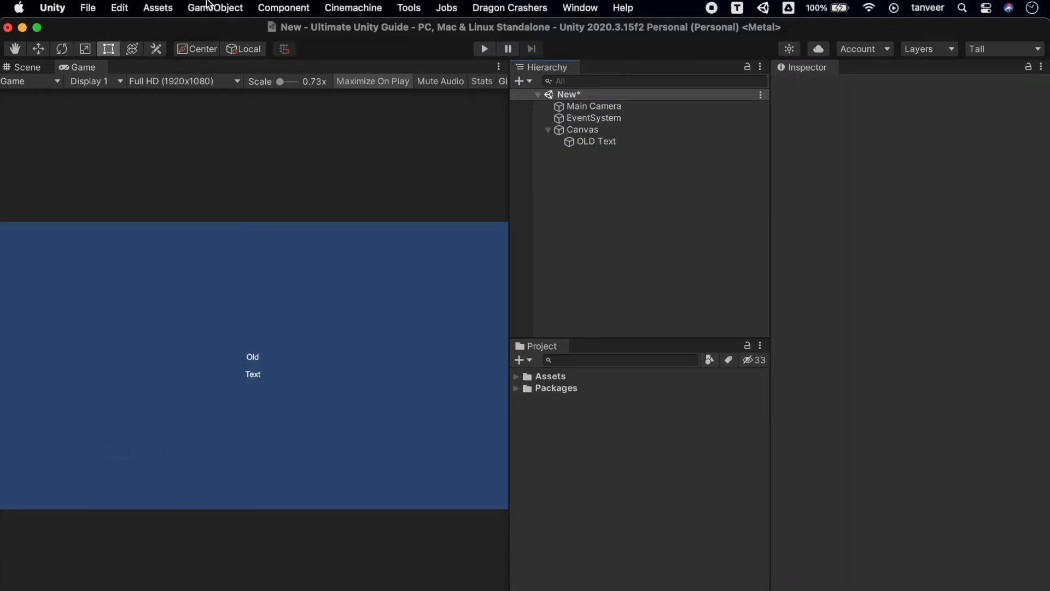
Add a TextMeshPro text object reading 'New Text' to the Canvas
{"action": "left_click", "coordinate": [214, 8]}
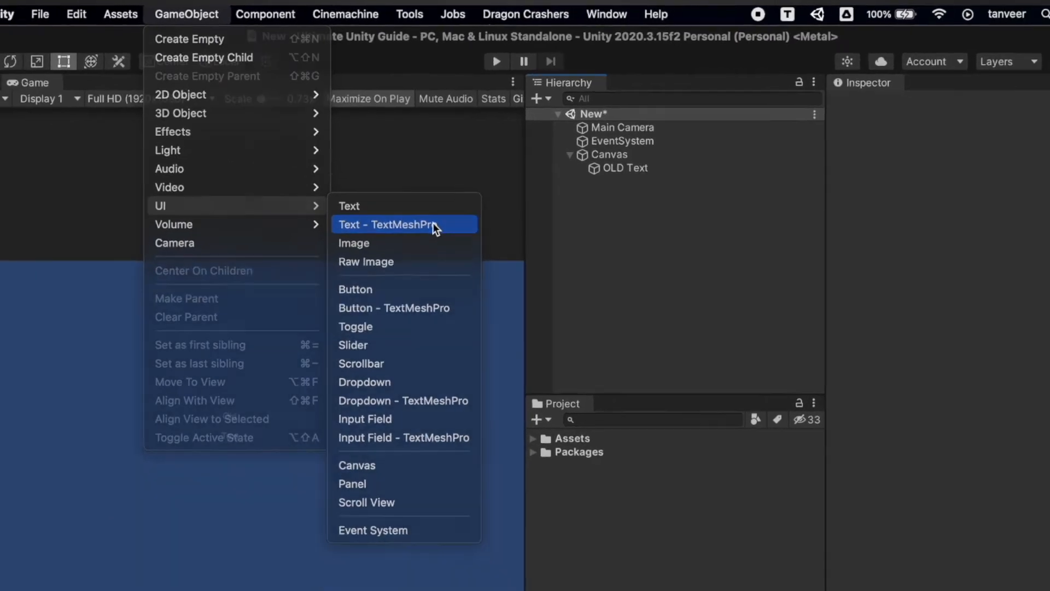
{"action": "left_click", "coordinate": [387, 224]}
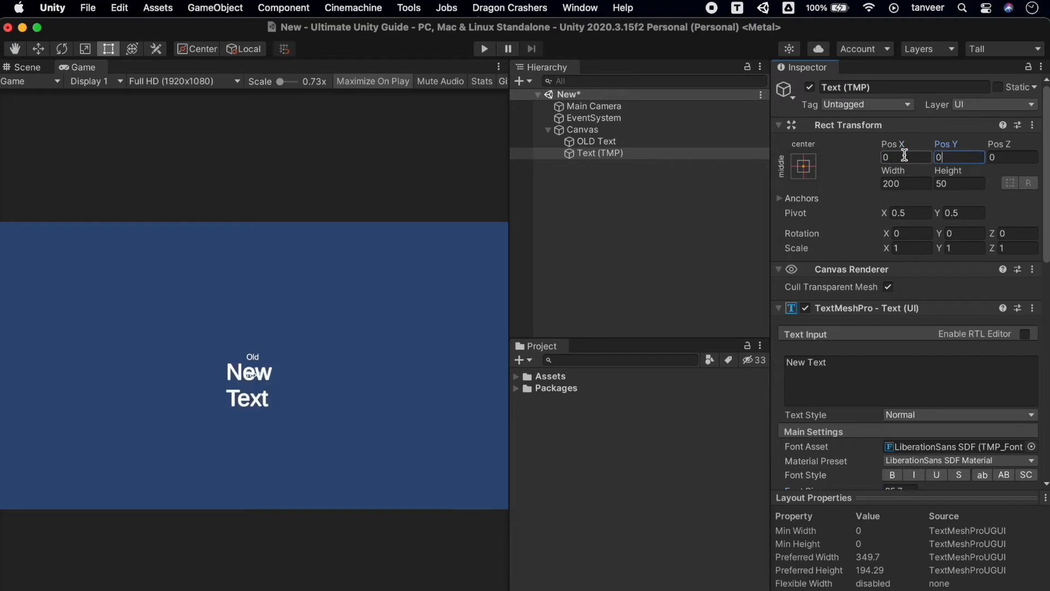
Anchor the new text to the top centre with Pos Y -136.7
{"action": "left_click", "coordinate": [803, 167]}
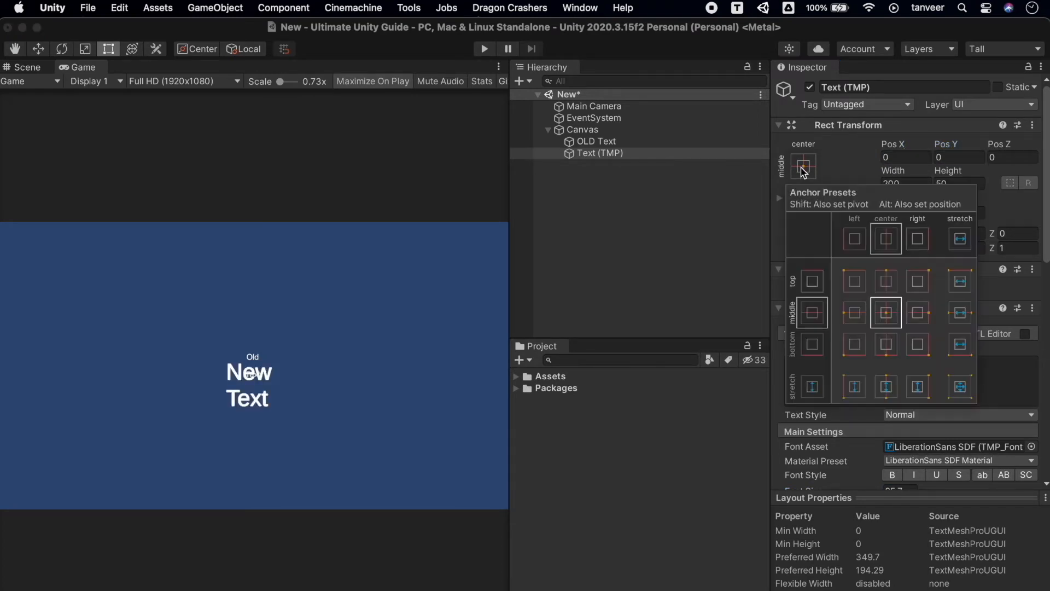
{"action": "left_click", "coordinate": [886, 280]}
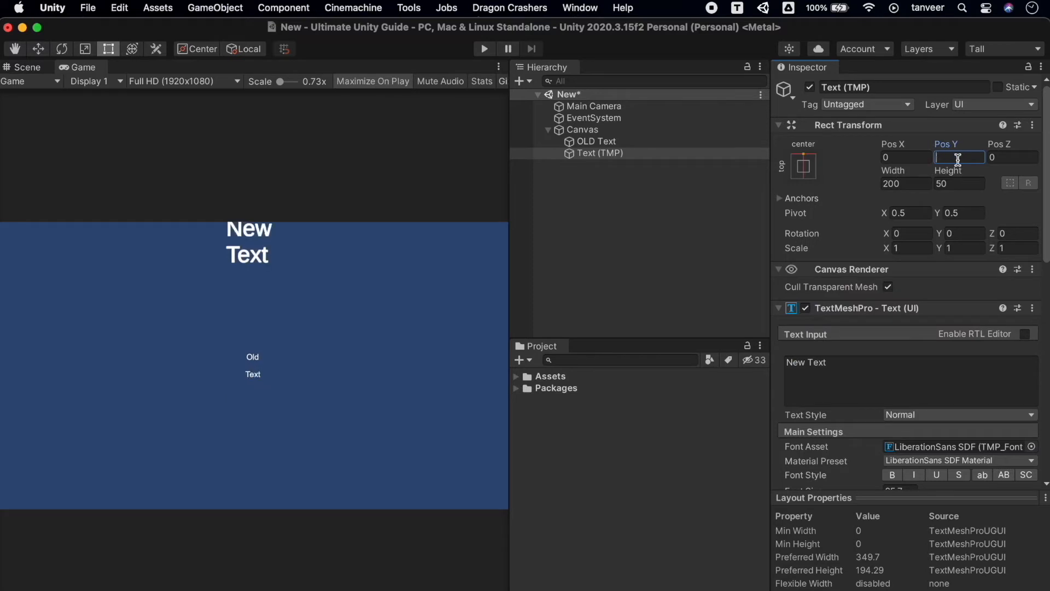
{"action": "type", "text": "-136.7"}
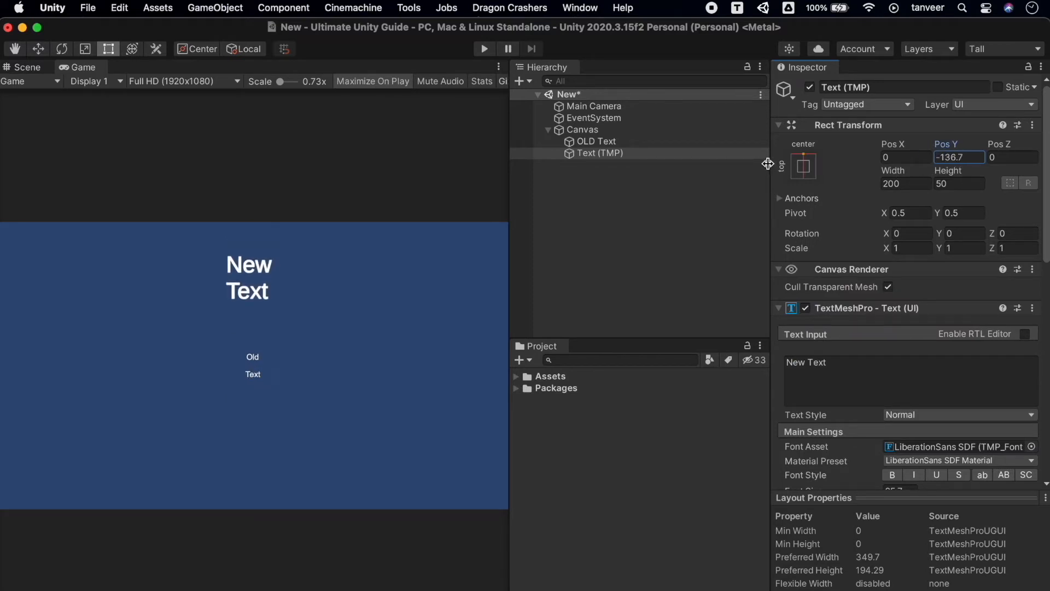
{"action": "scroll", "scroll_direction": "down", "scroll_amount": 3}
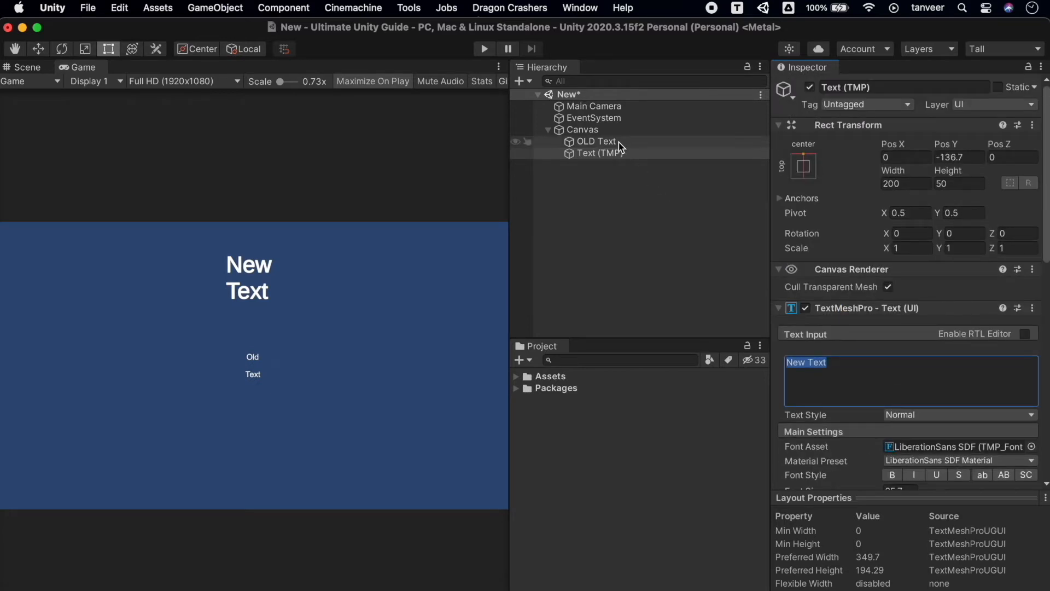
Make the TextMeshPro 'New Text' bold and underlined in Main Settings
{"action": "left_click", "coordinate": [600, 154]}
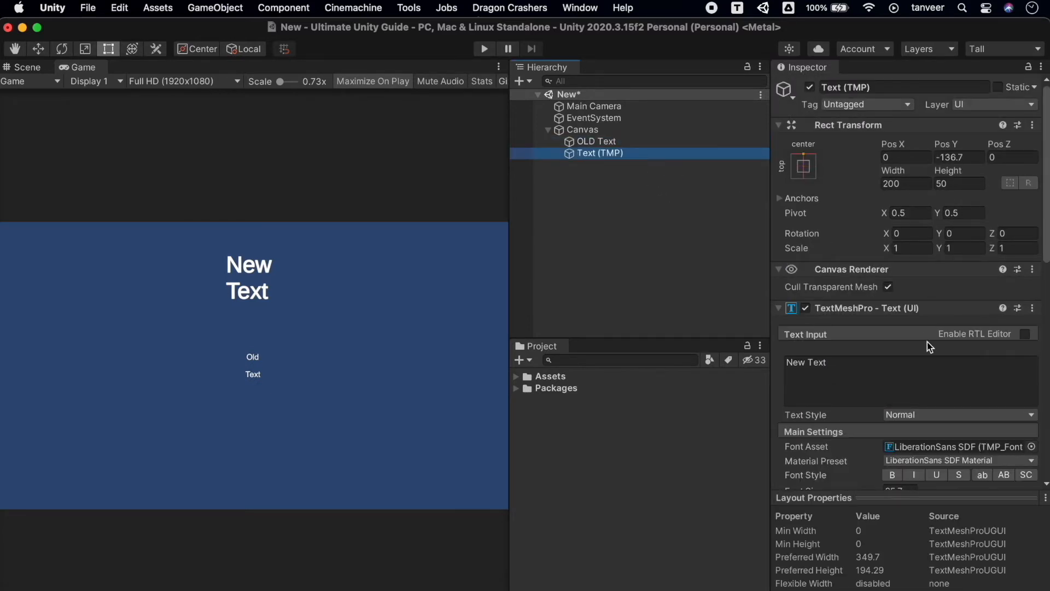
{"action": "scroll", "scroll_direction": "down", "scroll_amount": 3}
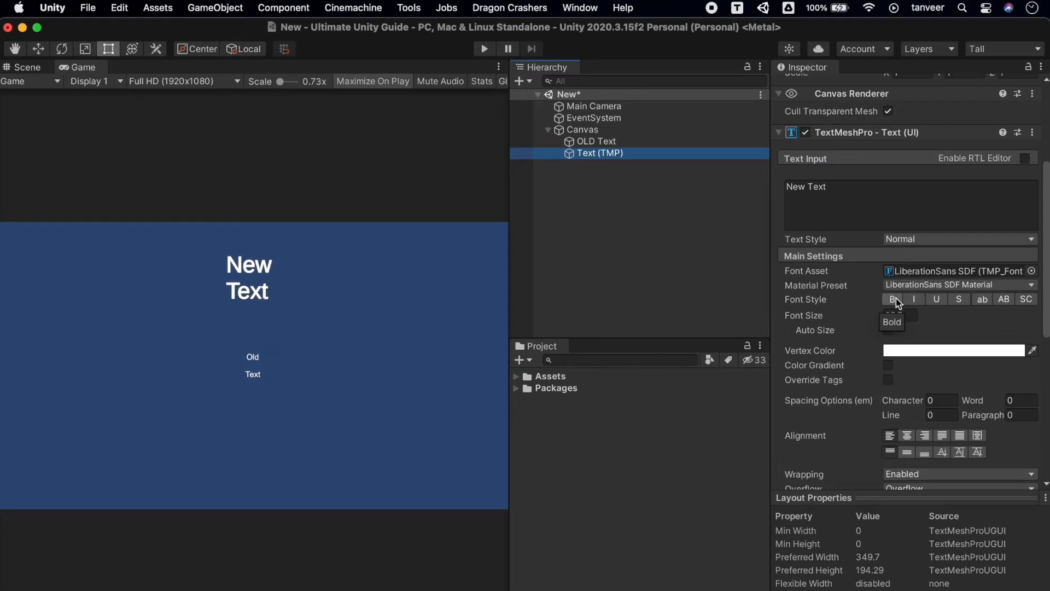
{"action": "left_click", "coordinate": [892, 299]}
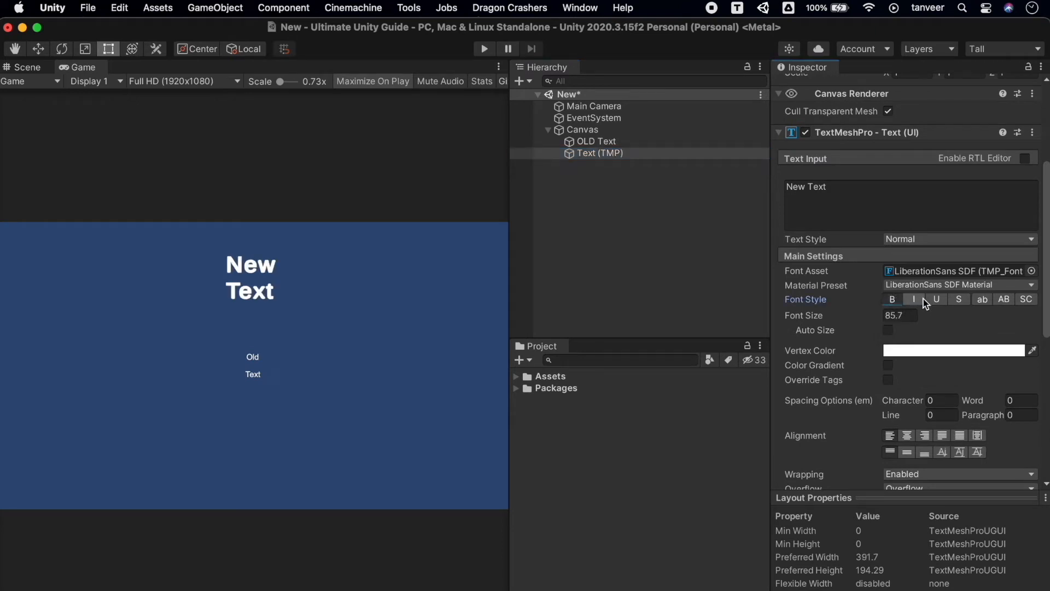
{"action": "left_click", "coordinate": [937, 299]}
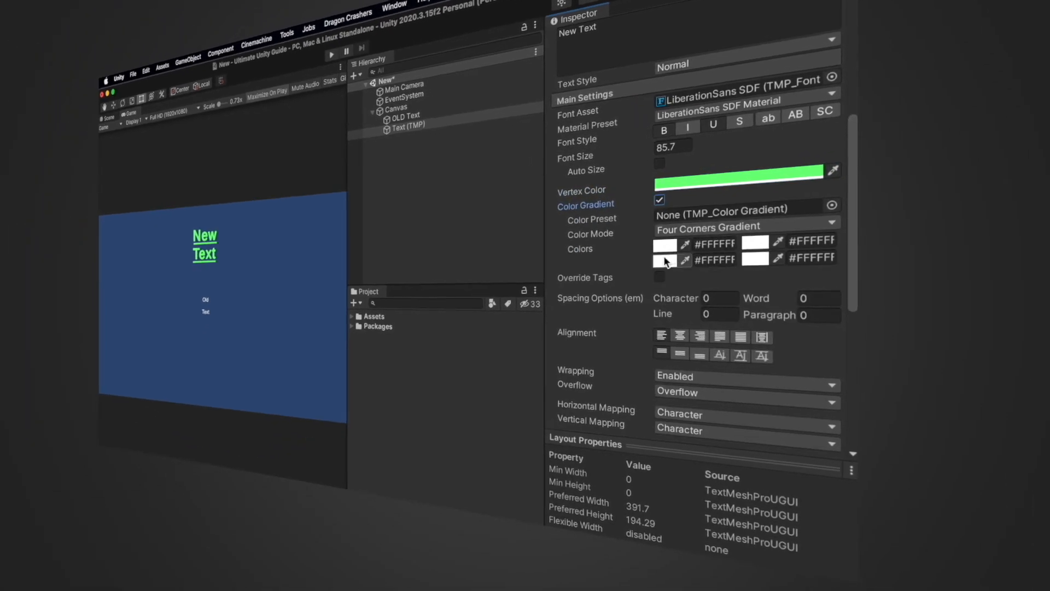
Pick the corner colours of the four-corner gradient: dark, blue-purple, yellow and violet
{"action": "left_click", "coordinate": [666, 258]}
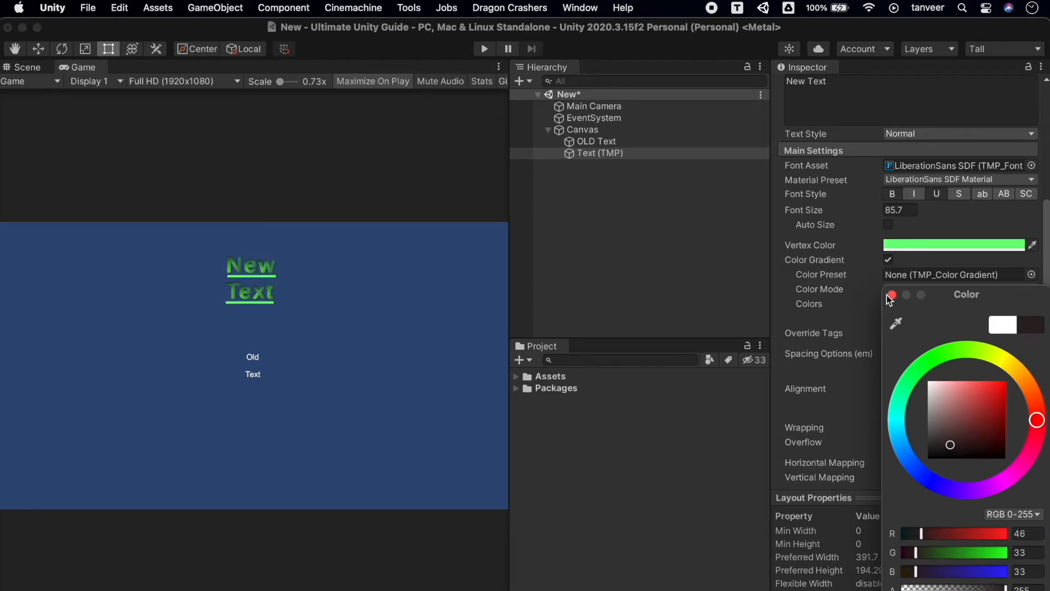
{"action": "left_click", "coordinate": [890, 295]}
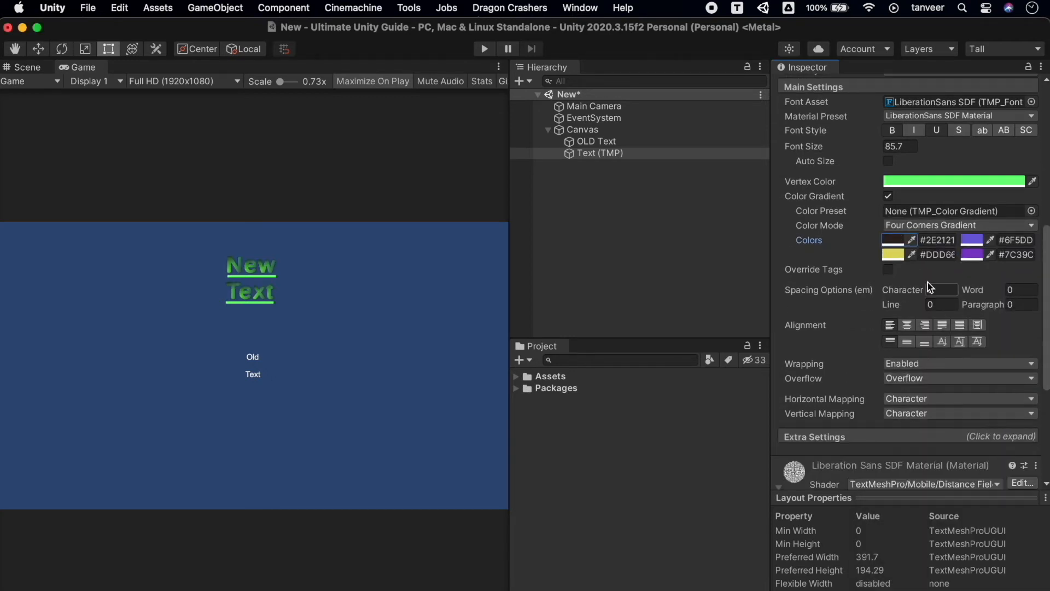
Set spacing 10.3 and align the text centre horizontally and middle vertically
{"action": "type", "text": "10.3"}
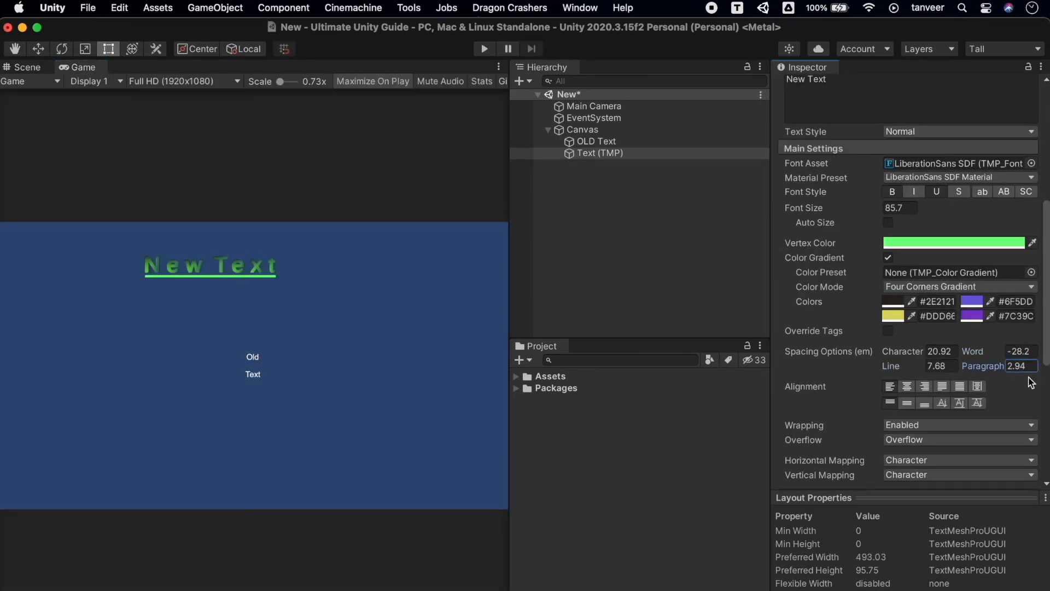
{"action": "left_click", "coordinate": [906, 387]}
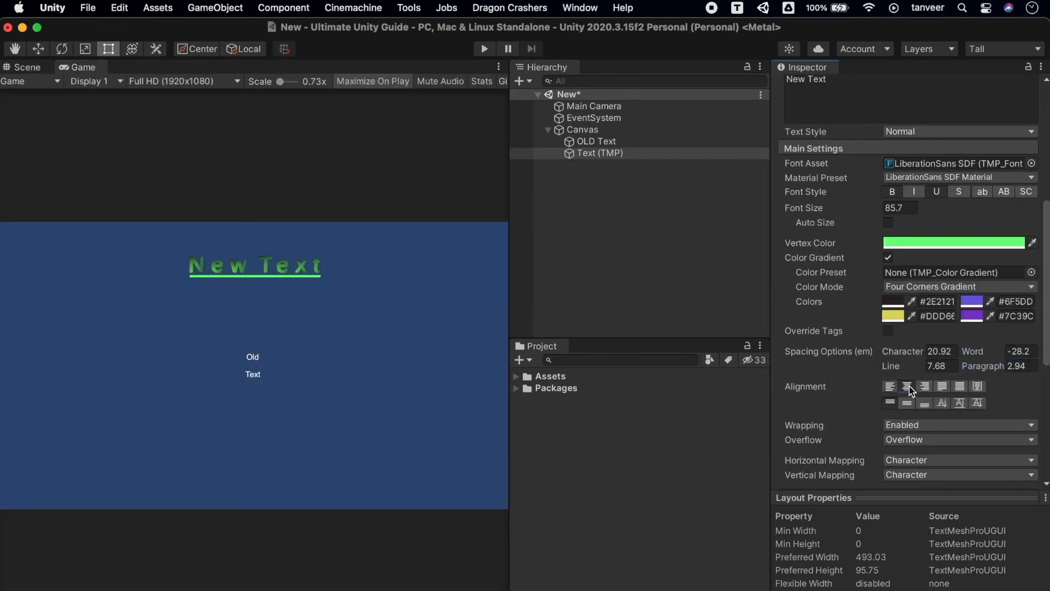
{"action": "left_click", "coordinate": [924, 402]}
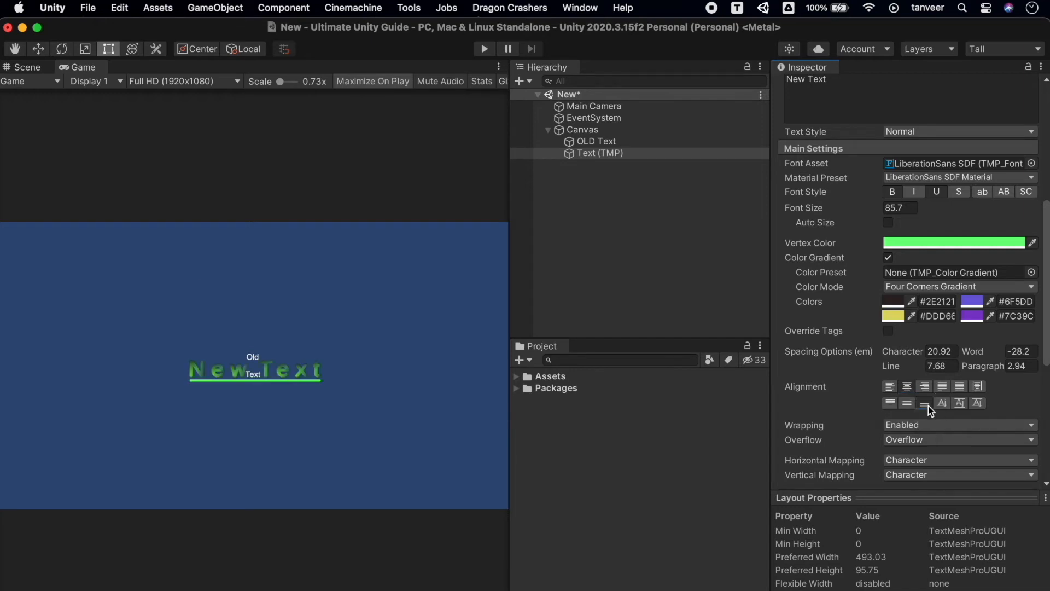
{"action": "left_click", "coordinate": [958, 402]}
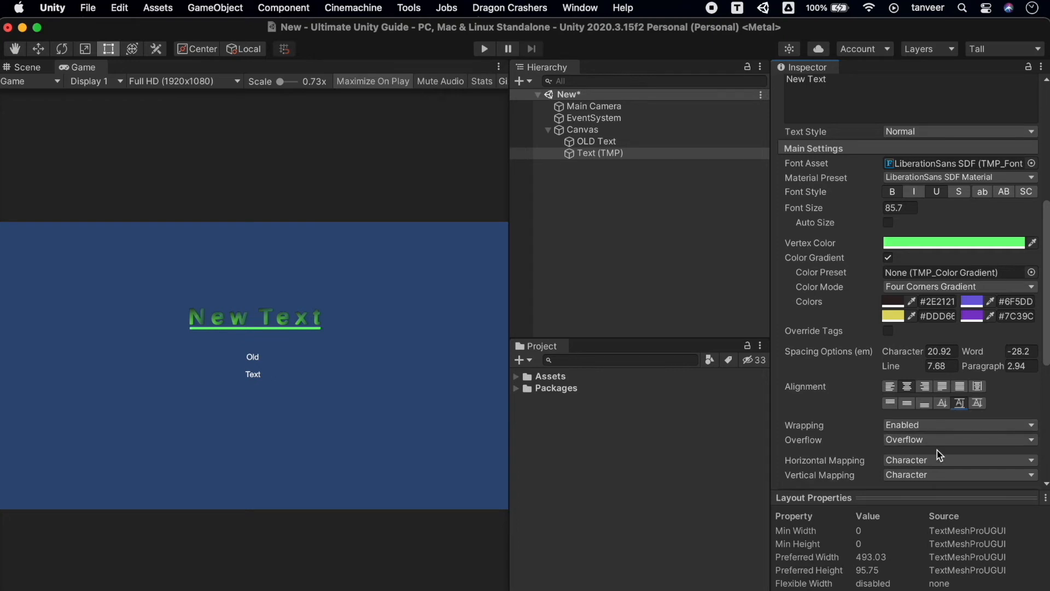
Drag the material's Face Dilate to about -0.03 to thin the letters slightly
{"action": "scroll", "scroll_direction": "down", "scroll_amount": 3}
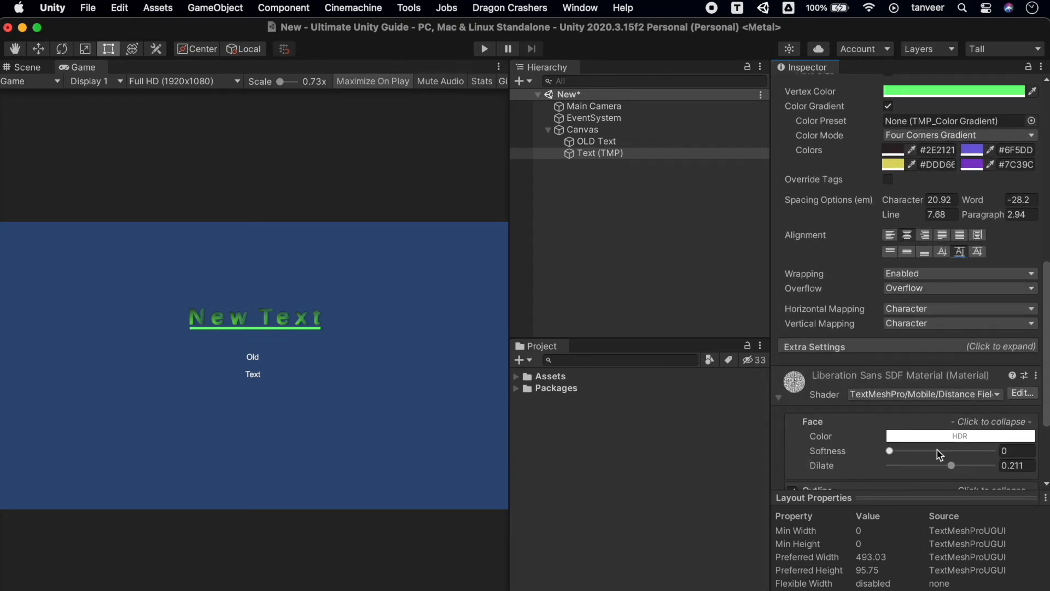
{"action": "scroll", "scroll_direction": "down", "scroll_amount": 3}
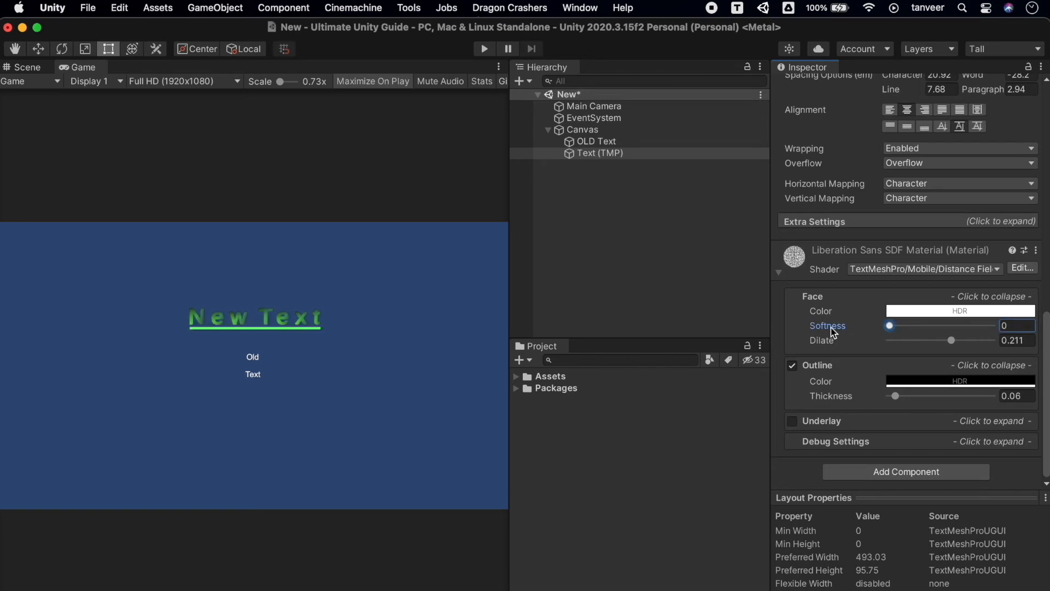
{"action": "left_click_drag", "start_coordinate": [959, 340], "coordinate": [936, 340]}
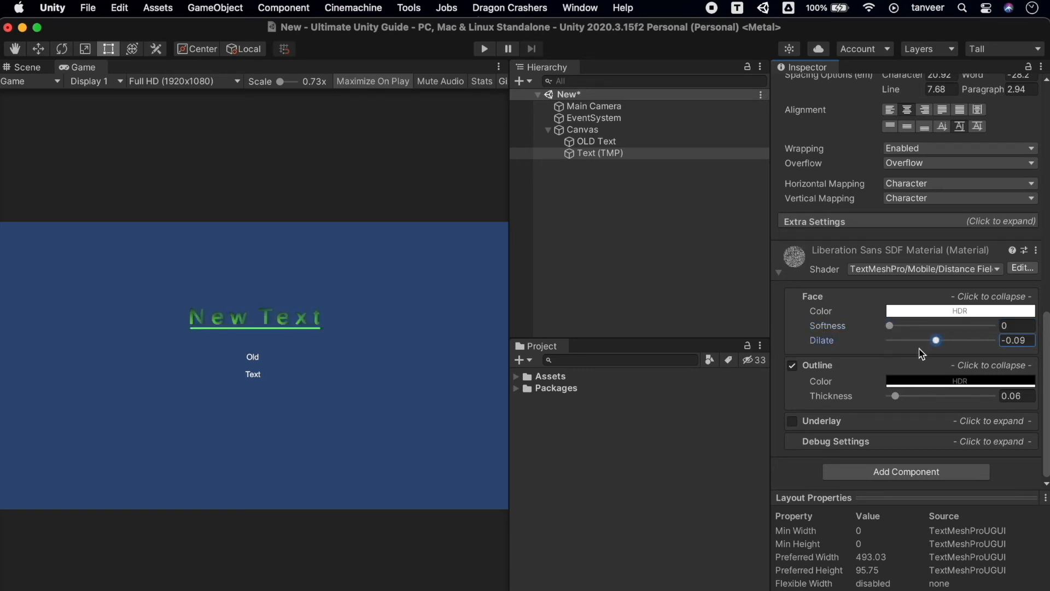
{"action": "left_click_drag", "start_coordinate": [937, 339], "coordinate": [935, 341]}
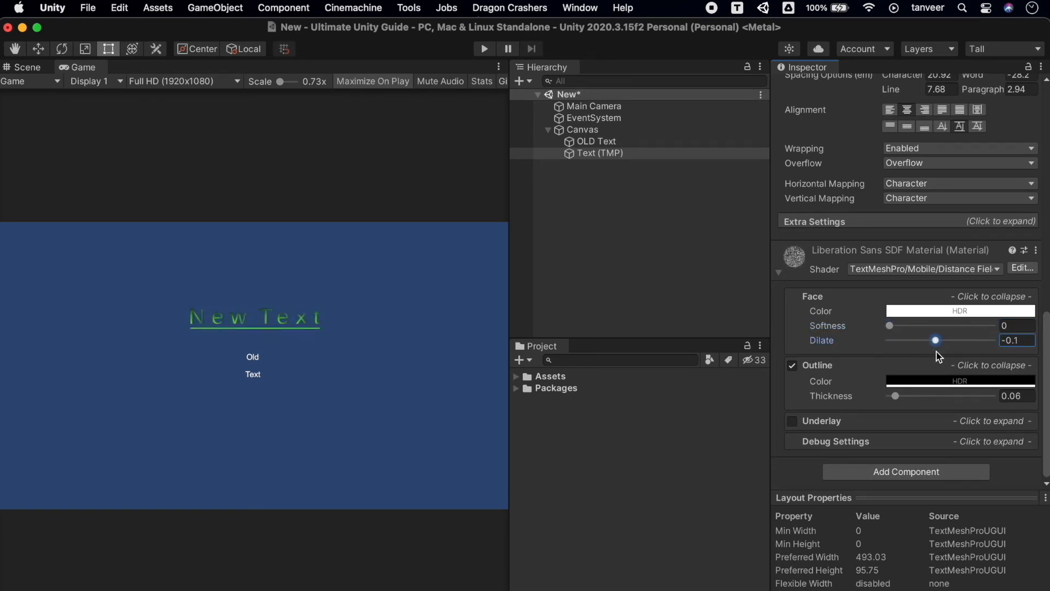
{"action": "left_click_drag", "start_coordinate": [937, 340], "coordinate": [939, 340]}
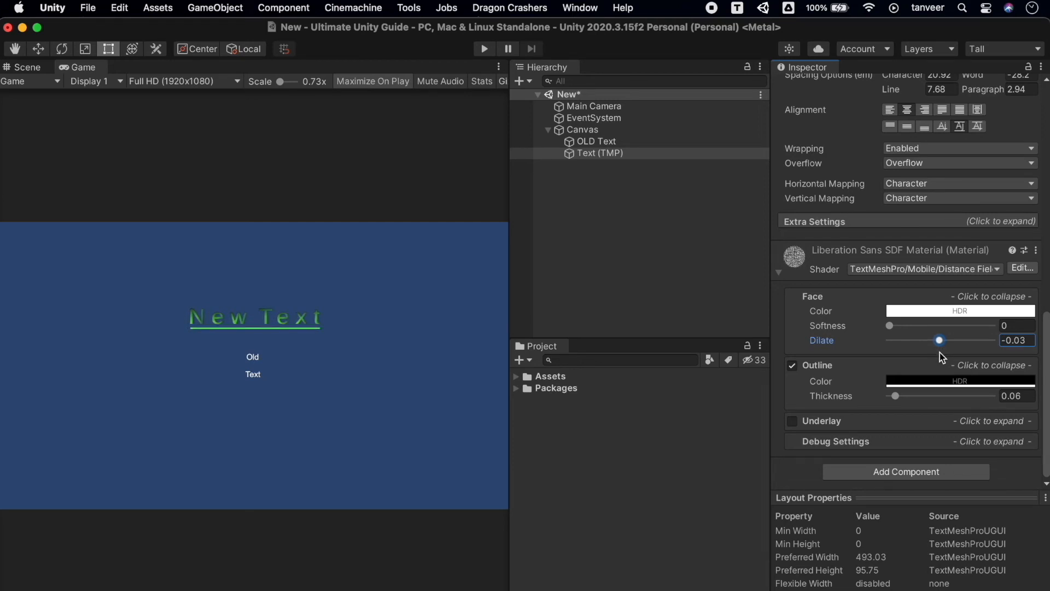
{"action": "left_click", "coordinate": [792, 422]}
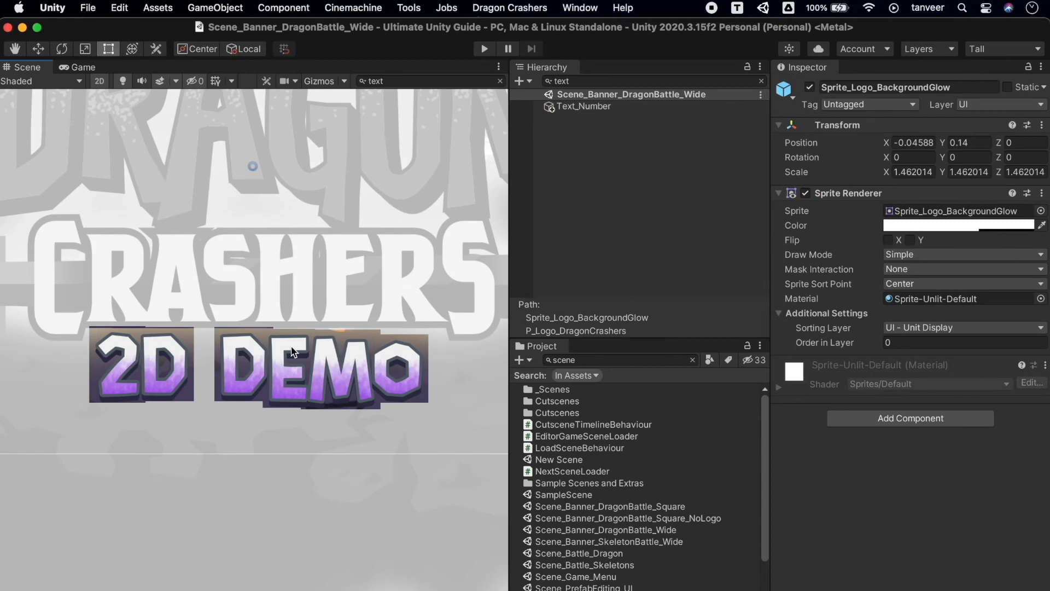
Select the 2D DEMO text and set its character spacing to 3.67
{"action": "left_click", "coordinate": [584, 106]}
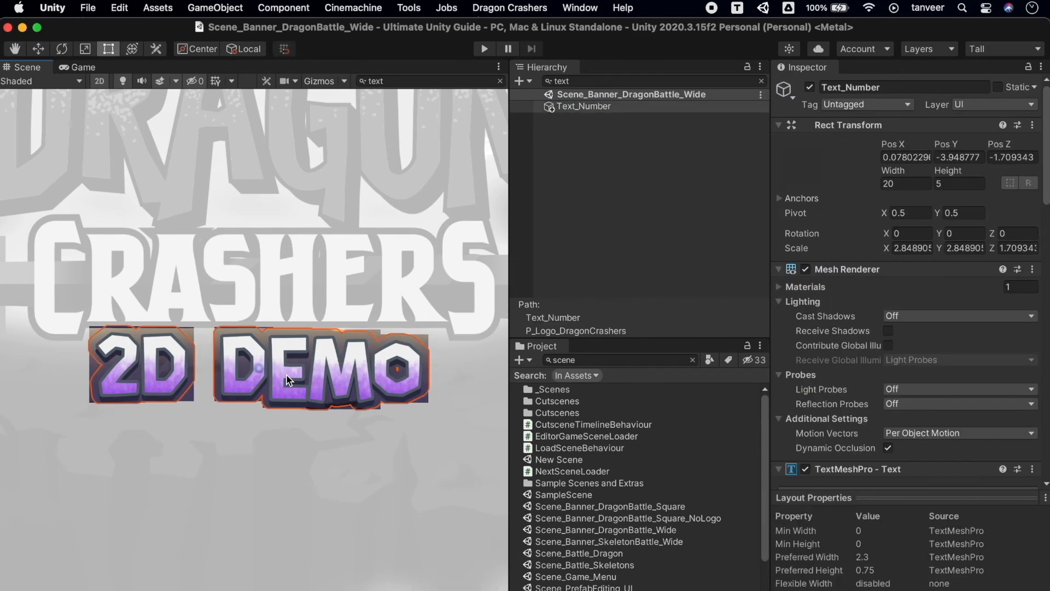
{"action": "scroll", "scroll_direction": "down", "scroll_amount": 3}
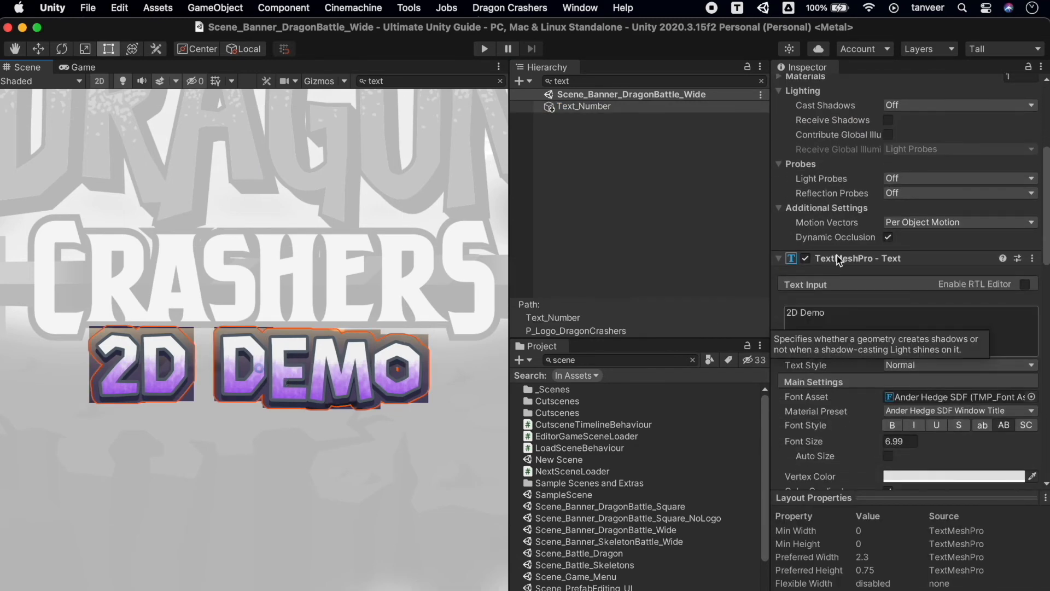
{"action": "scroll", "scroll_direction": "down", "scroll_amount": 3}
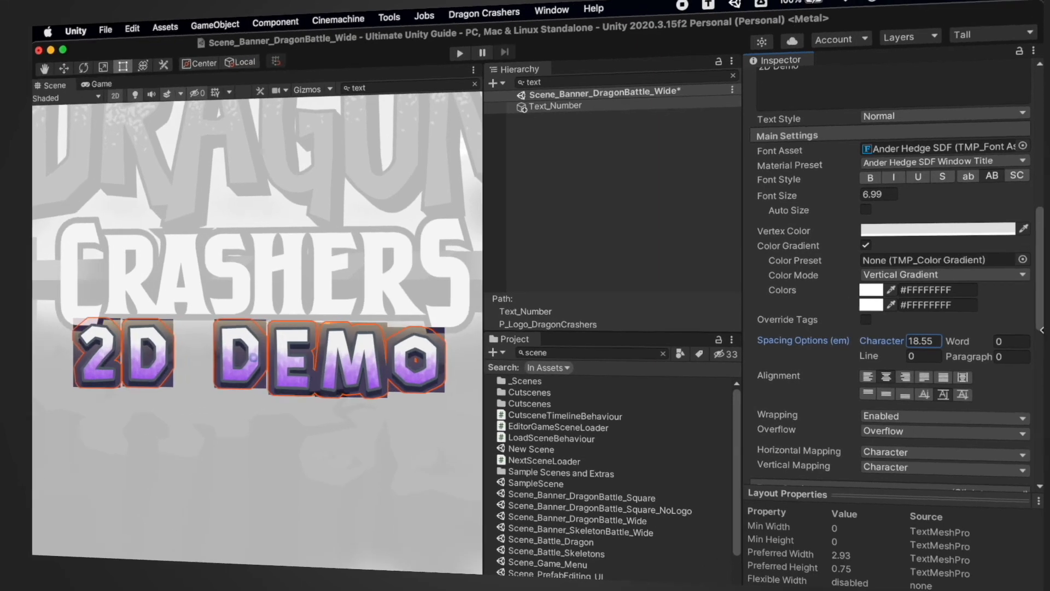
{"action": "type", "text": "3.67"}
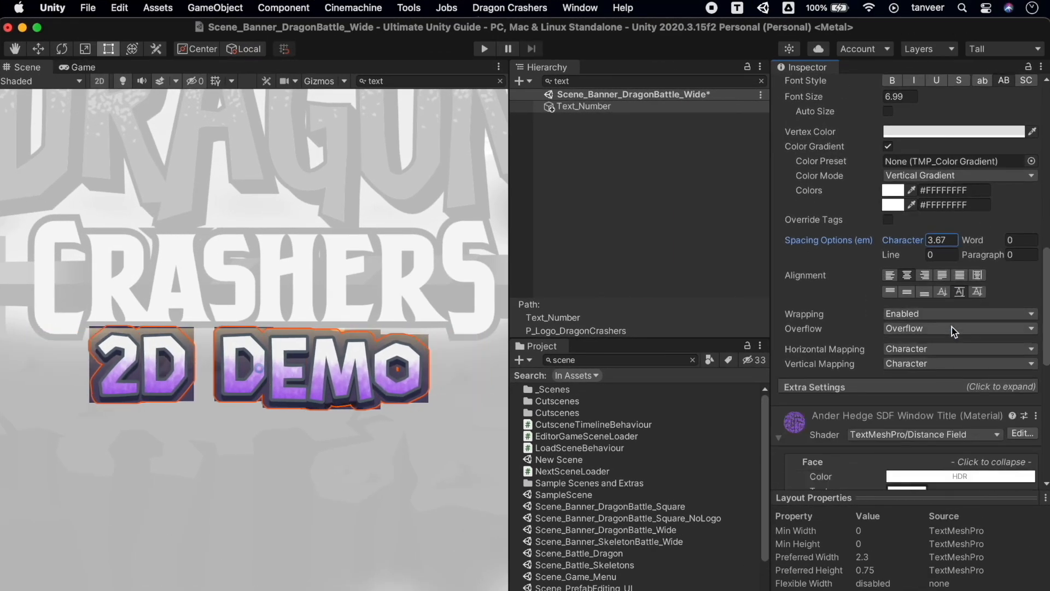
Test the Face Softness slider on the 2D DEMO text and reset it to 0
{"action": "scroll", "scroll_direction": "down", "scroll_amount": 3}
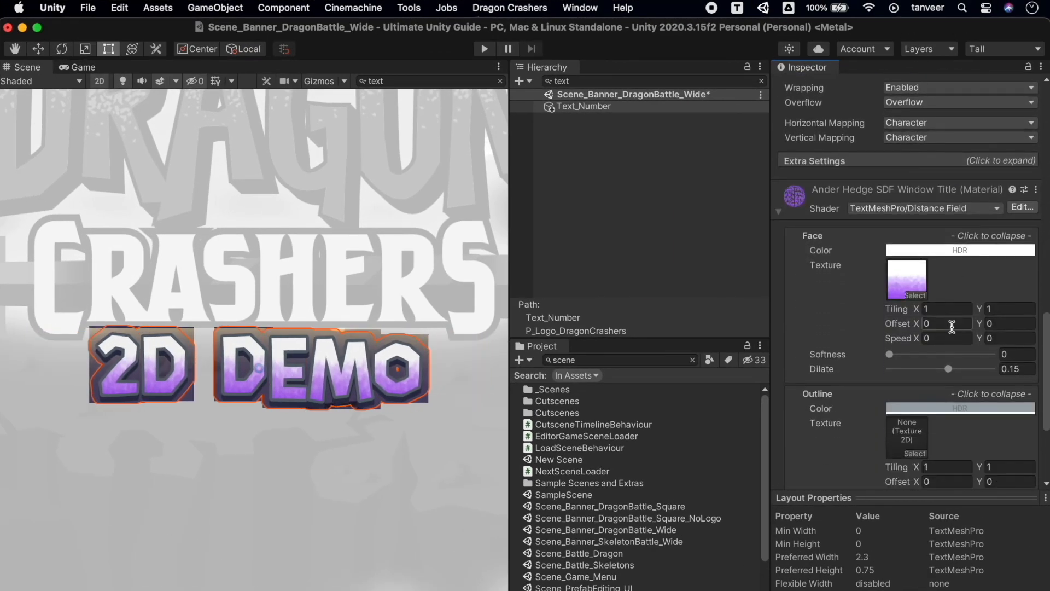
{"action": "left_click_drag", "start_coordinate": [890, 354], "coordinate": [947, 362]}
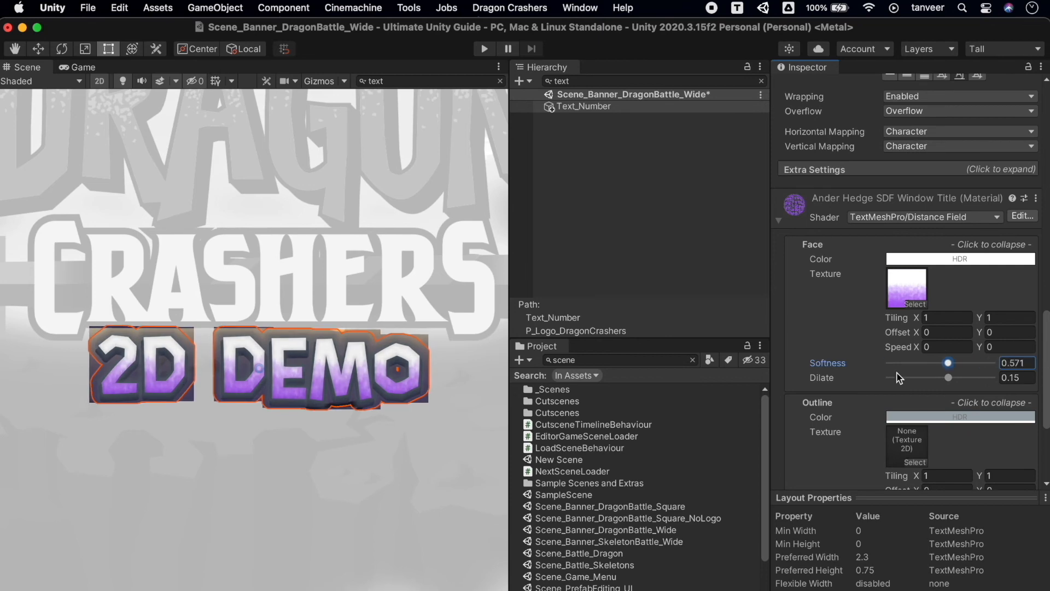
{"action": "left_click_drag", "start_coordinate": [948, 362], "coordinate": [890, 362]}
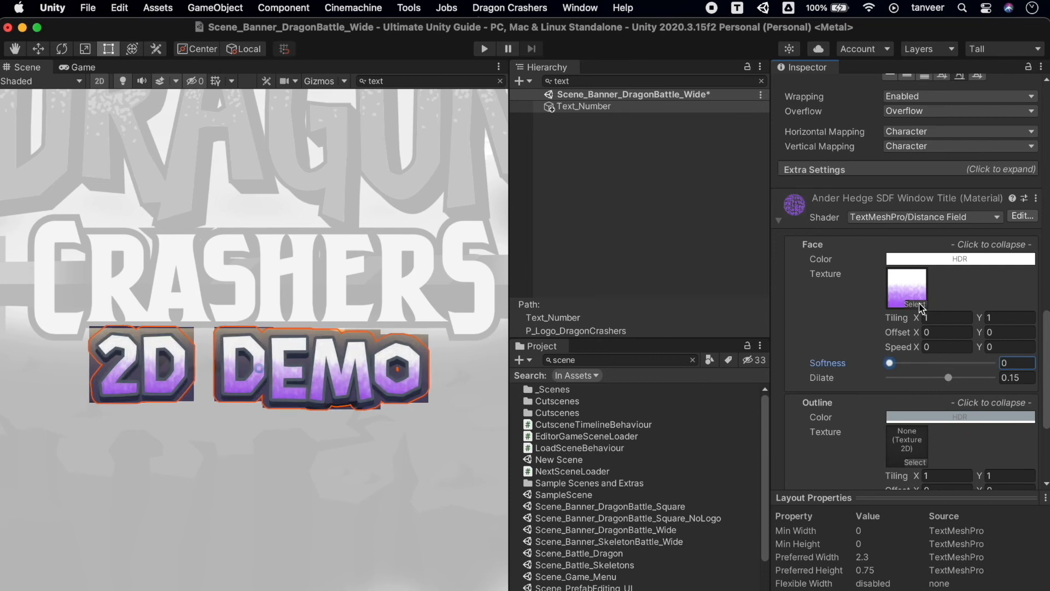
{"action": "scroll", "scroll_direction": "up", "scroll_amount": 3}
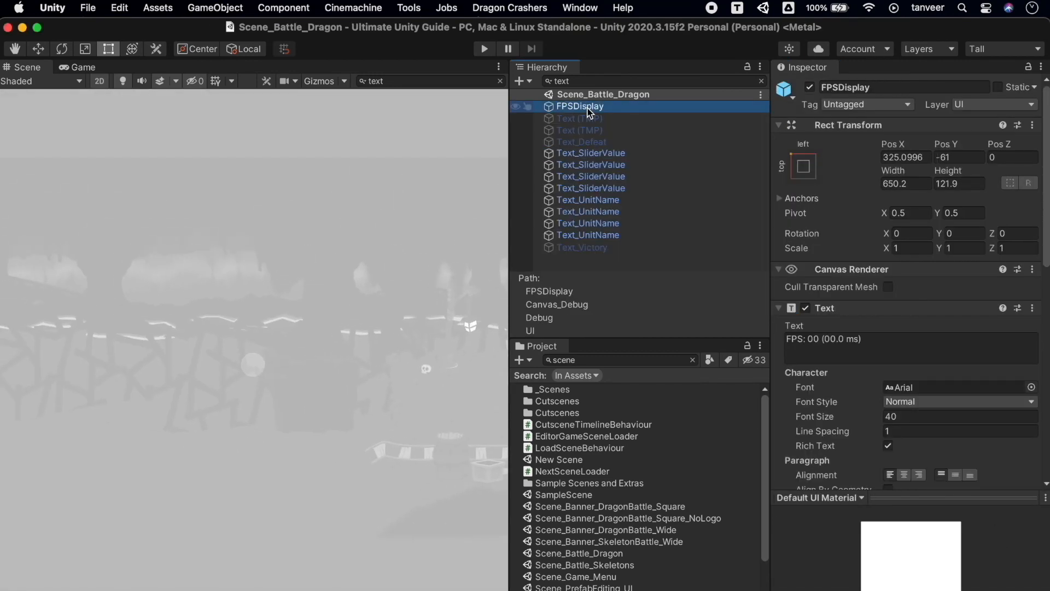
Inspect each unit's '100/100' health text and the 'Witch Giorgia' name text
{"action": "left_click", "coordinate": [591, 153]}
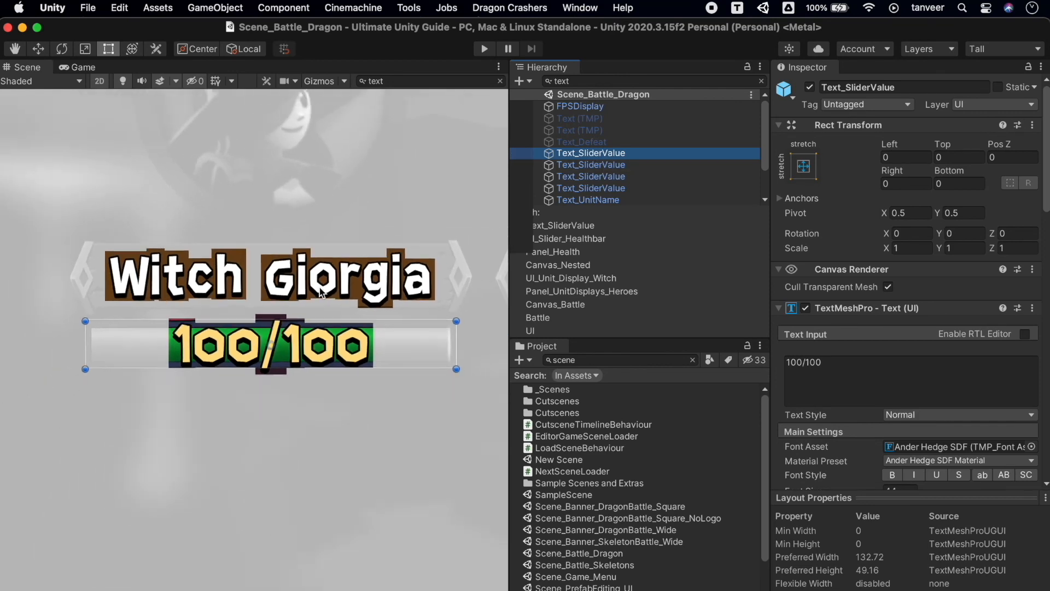
{"action": "left_click", "coordinate": [591, 164]}
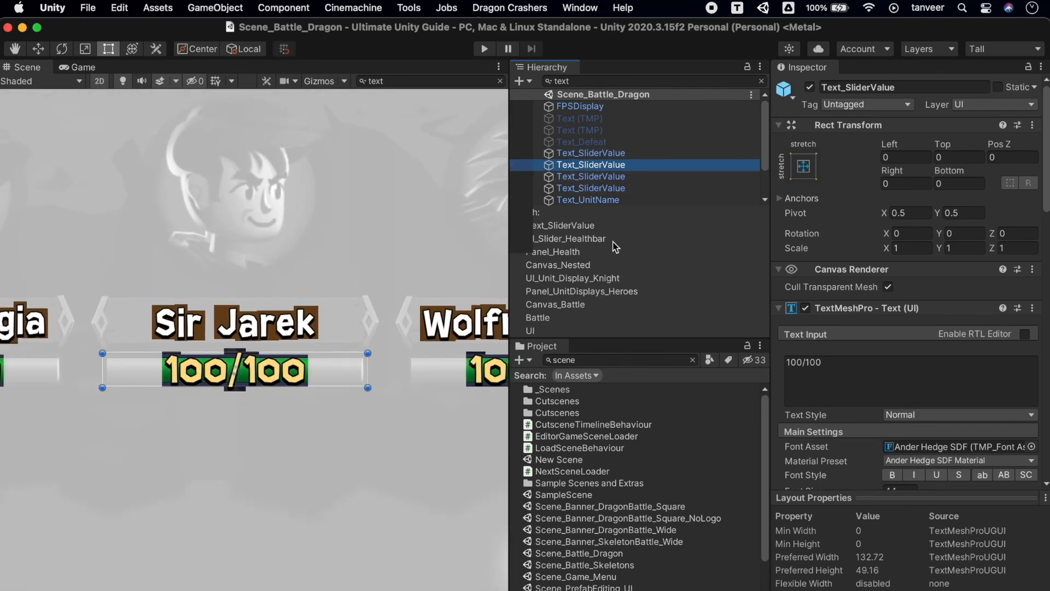
{"action": "left_click", "coordinate": [591, 176]}
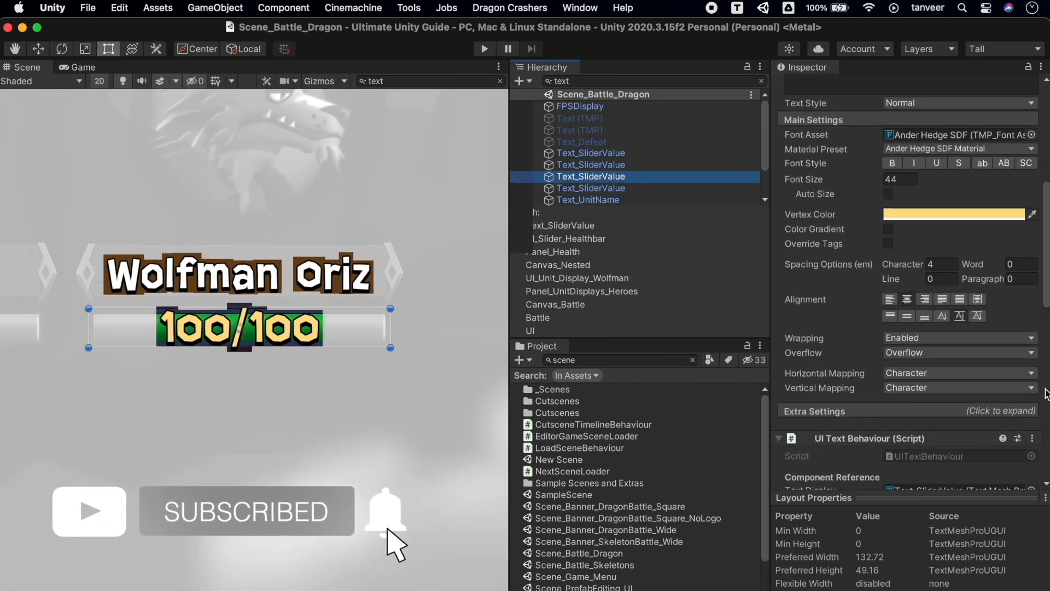
{"action": "scroll", "scroll_direction": "down", "scroll_amount": 3}
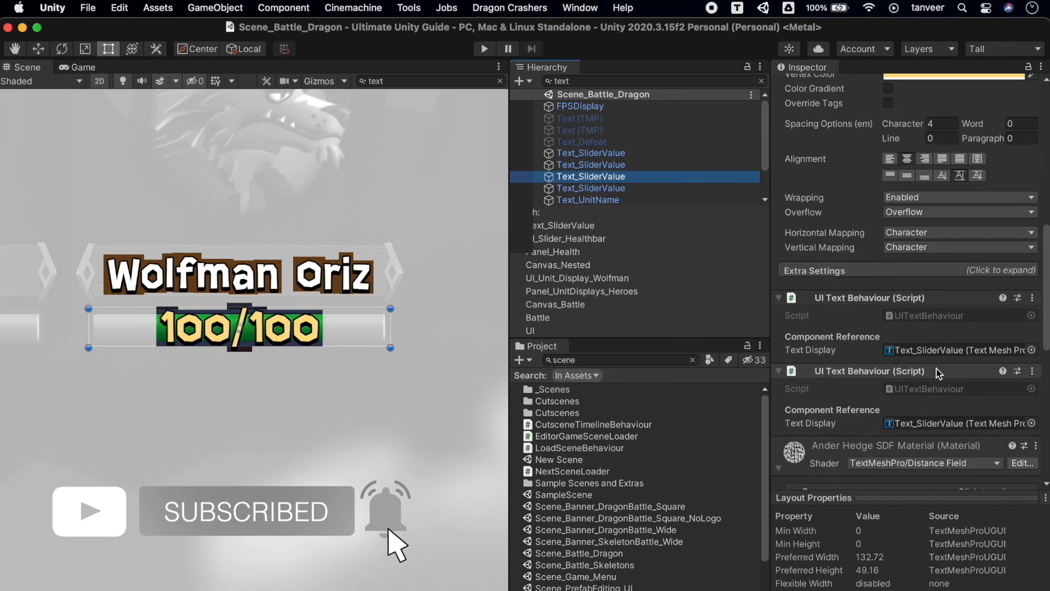
{"action": "left_click", "coordinate": [591, 188]}
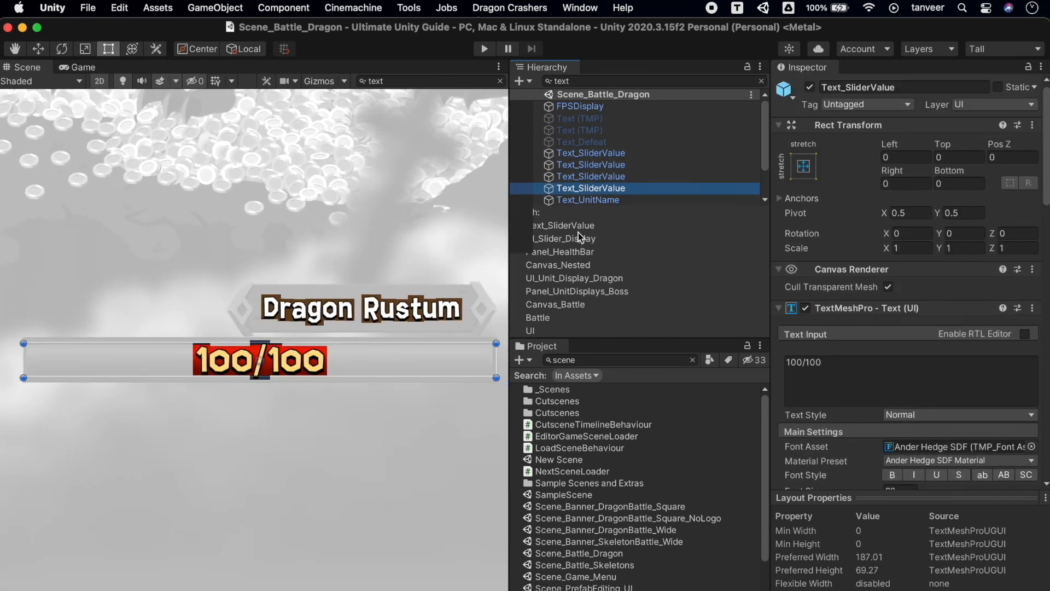
{"action": "left_click", "coordinate": [588, 199]}
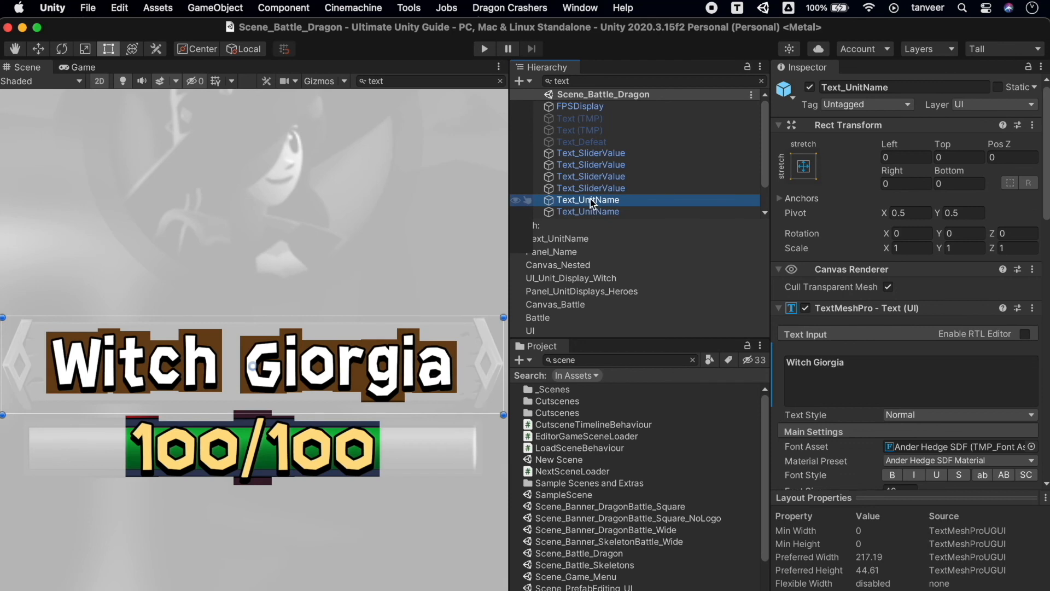